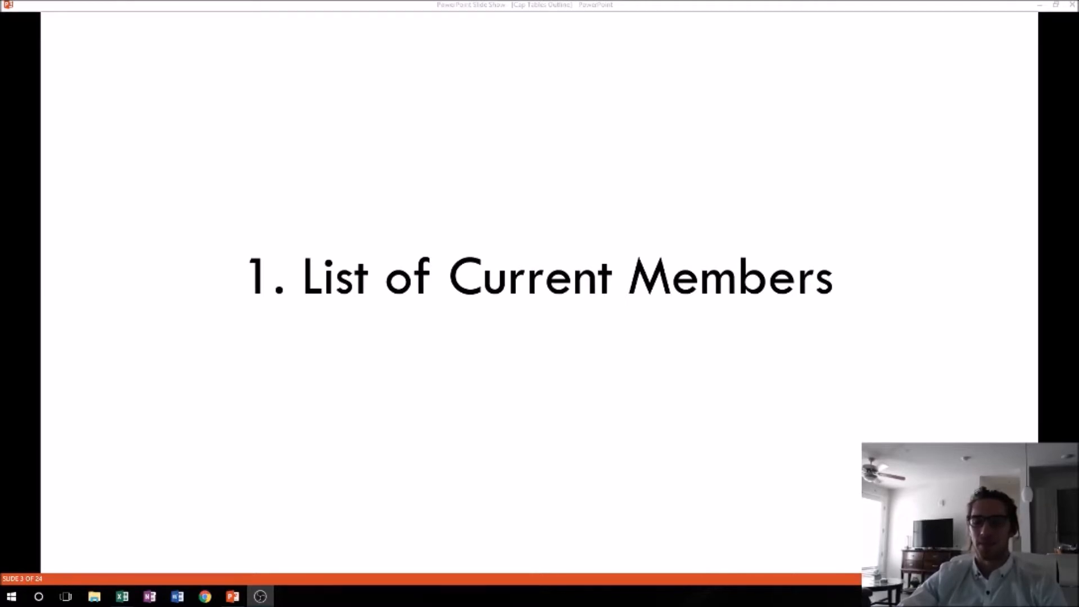
mouse_move(123, 595)
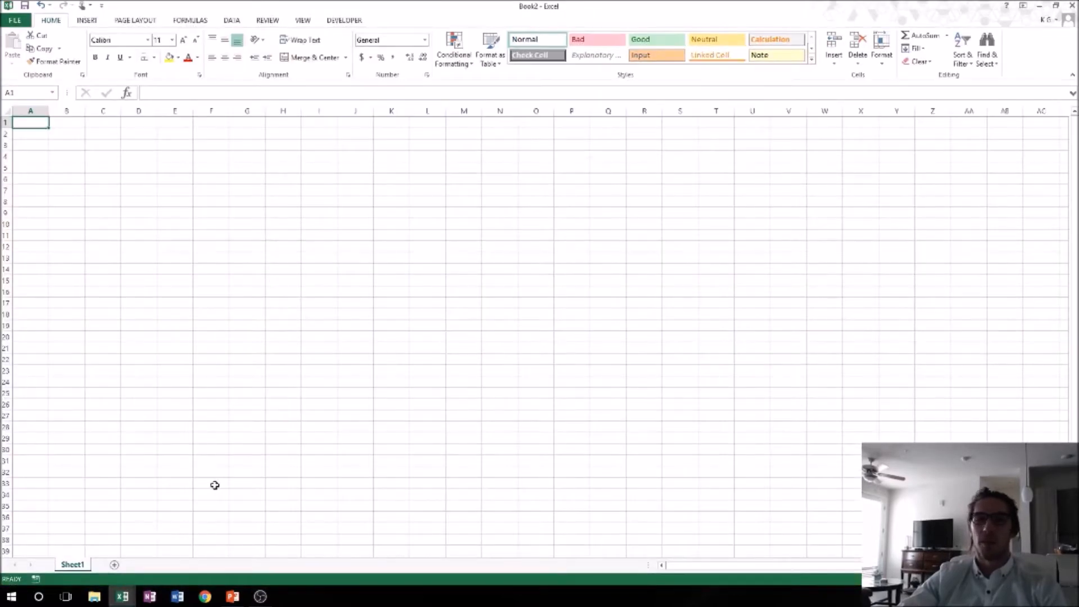
mouse_move(31, 145)
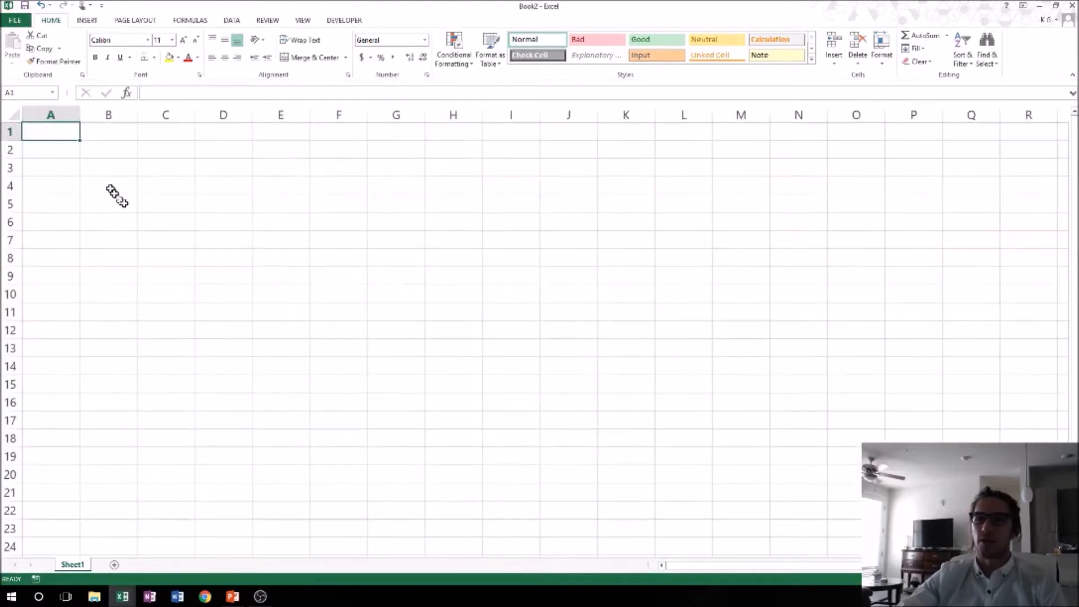
- Enter the 'Newco Inc.' title in A1 and Post-Money and Pre-Money Valuation labels below
left_click(50, 149)
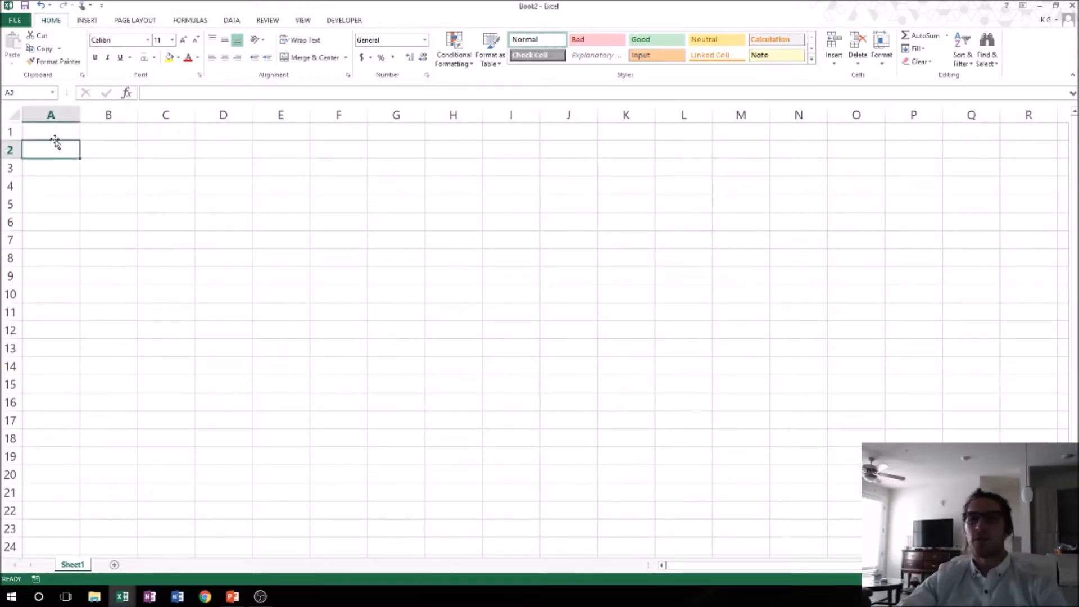
left_click(50, 131)
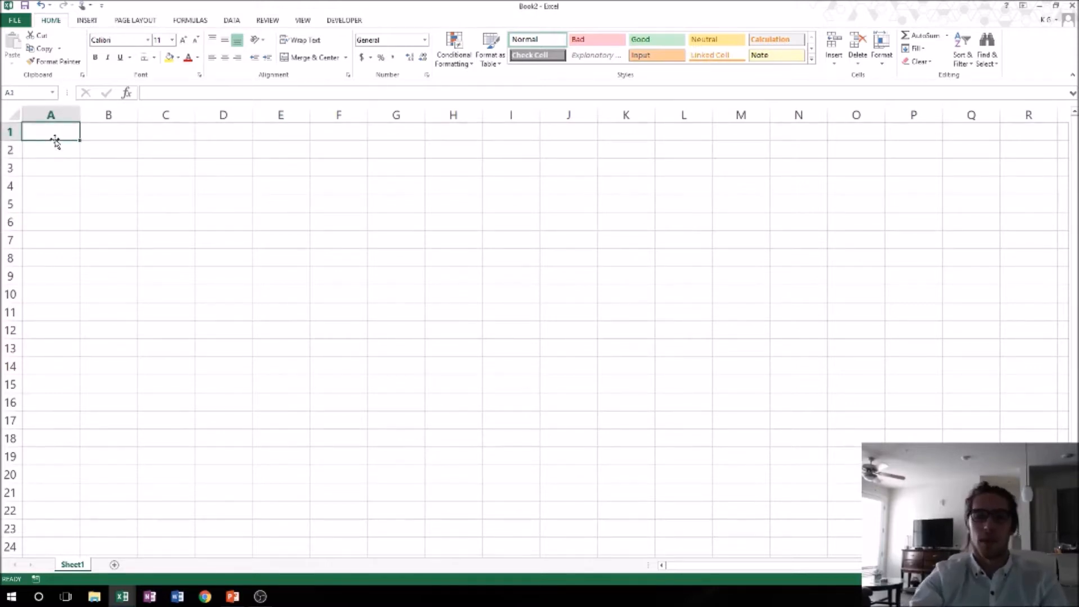
type("Newco Inc.")
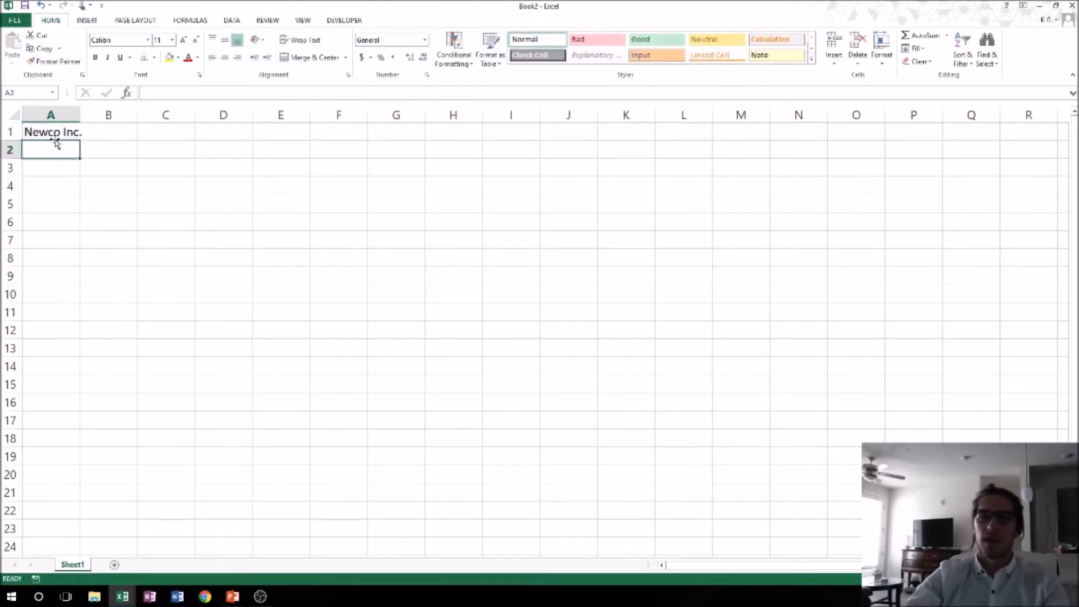
left_click(50, 167)
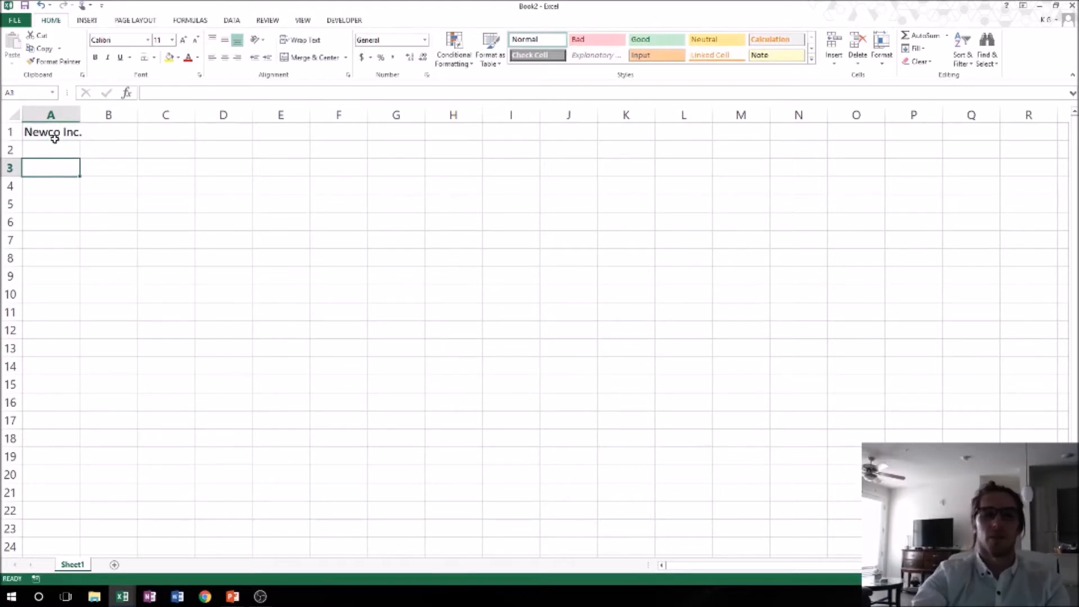
type("Post")
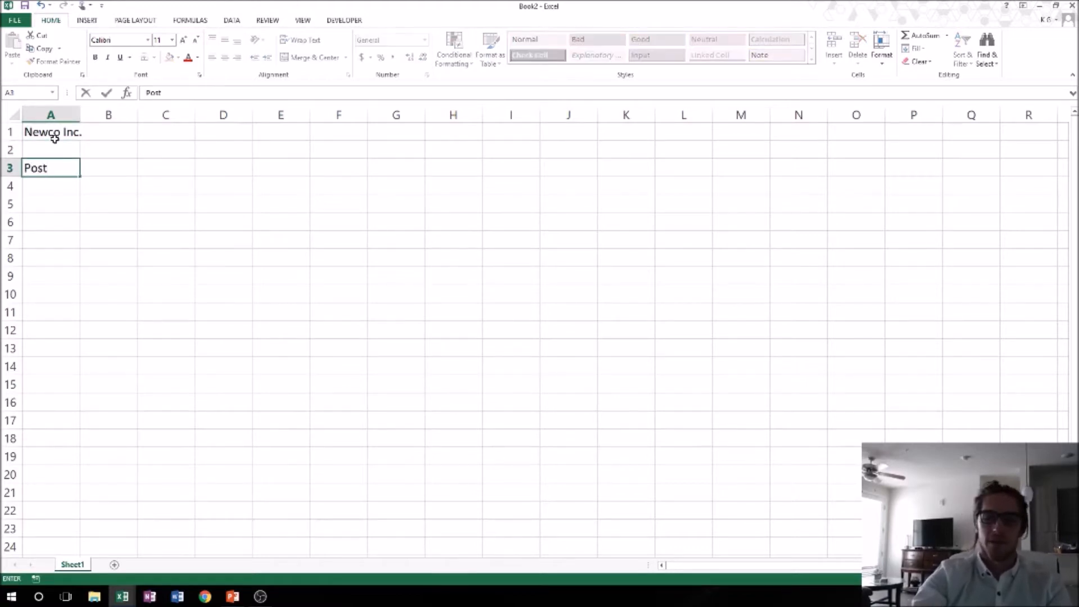
type("-Money Valuti")
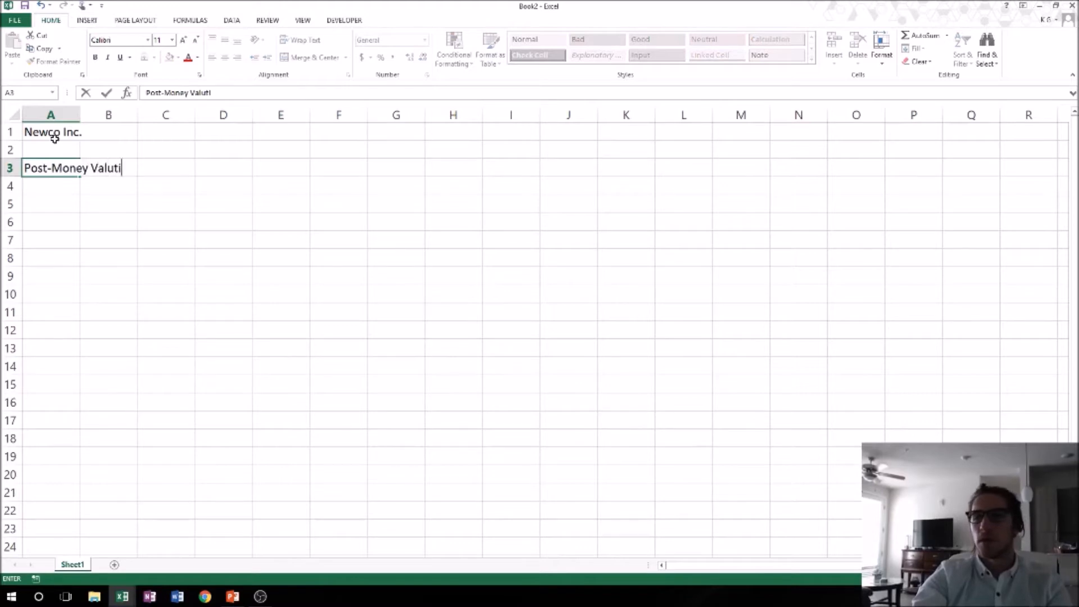
type("Pre-Money Valuation")
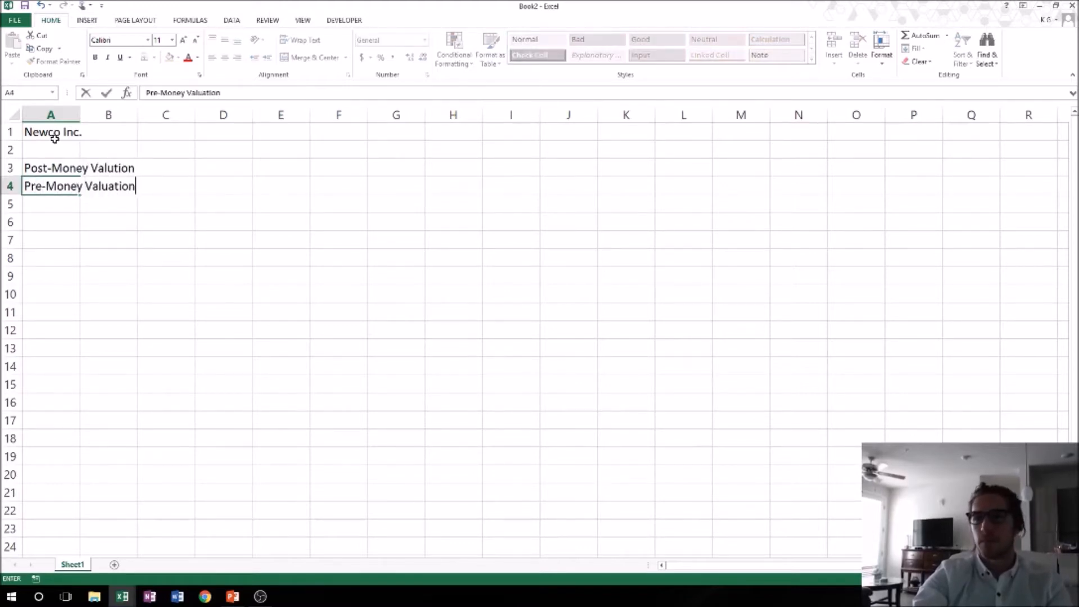
key("enter")
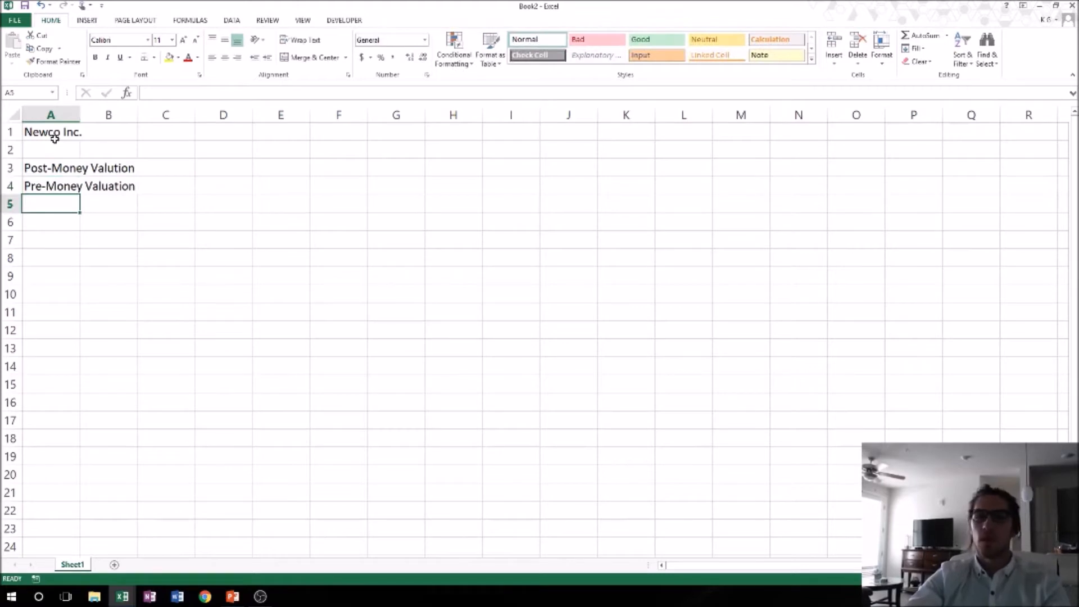
- Label cell A7 'Share Price:'
left_click(50, 239)
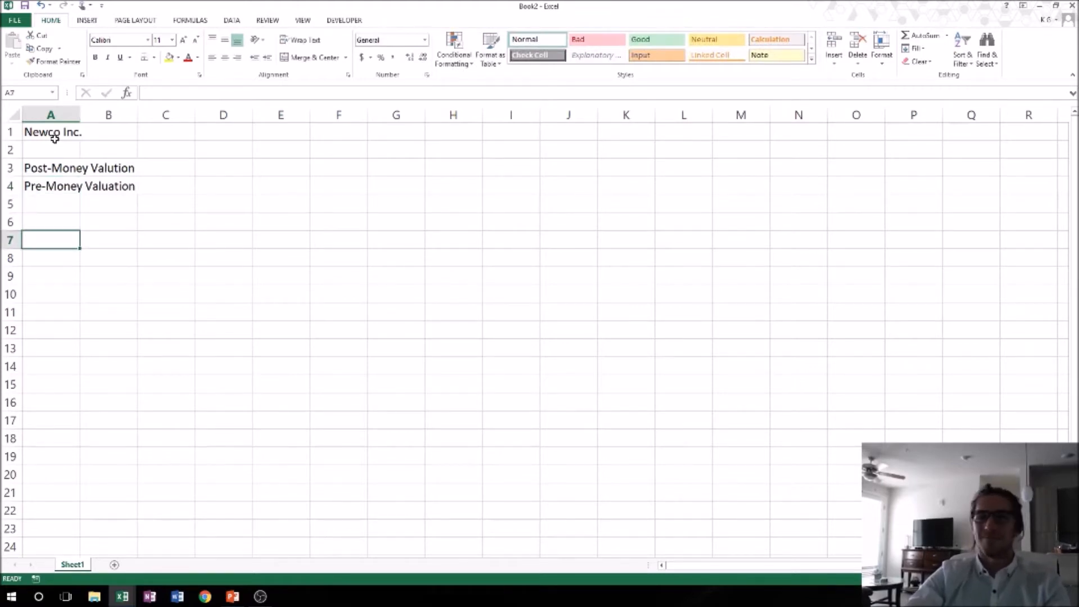
type("Shr")
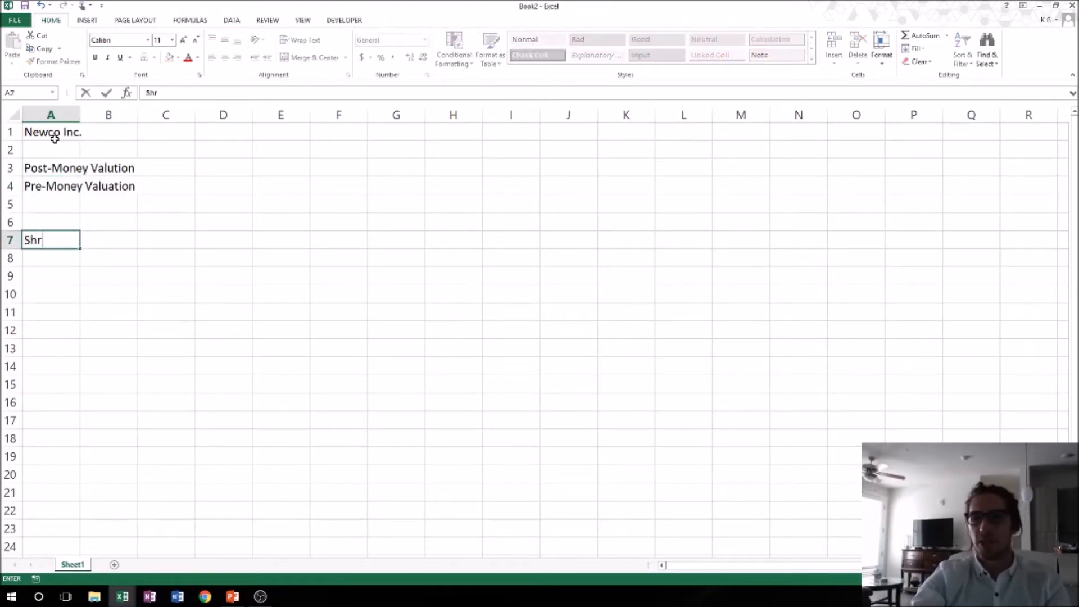
type("are")
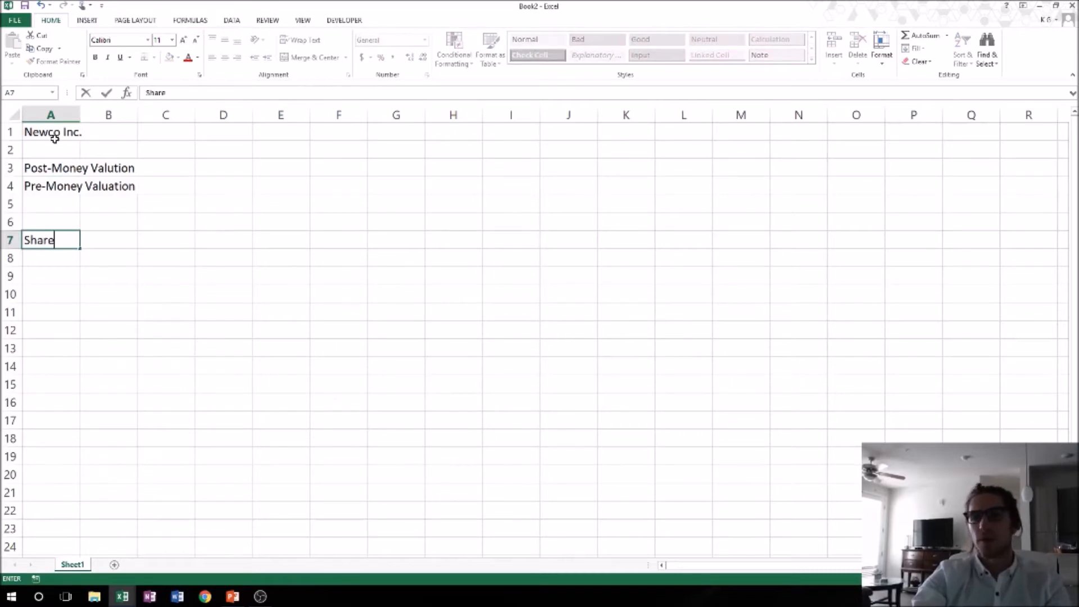
type("Price:")
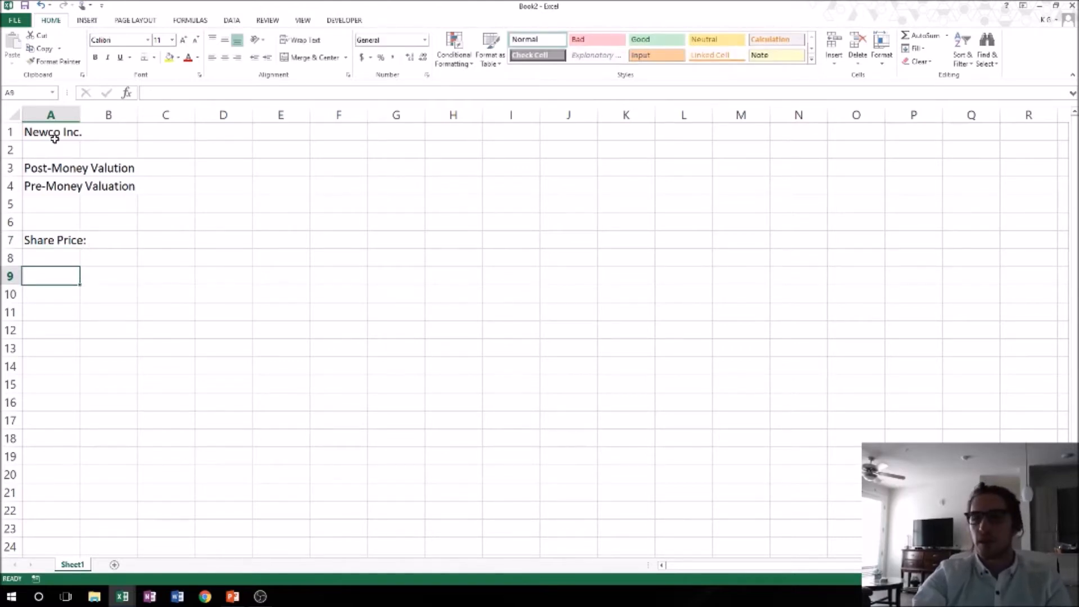
- Add a 'Founders:' heading with CEO, CTO and COO rows beneath it in column A
type("F")
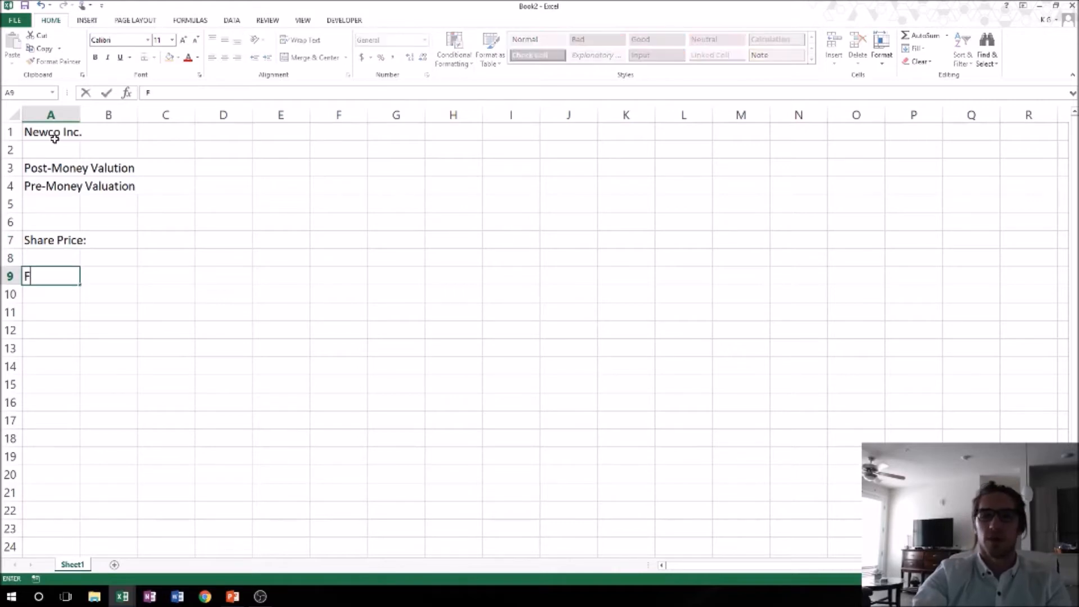
type("ounders:")
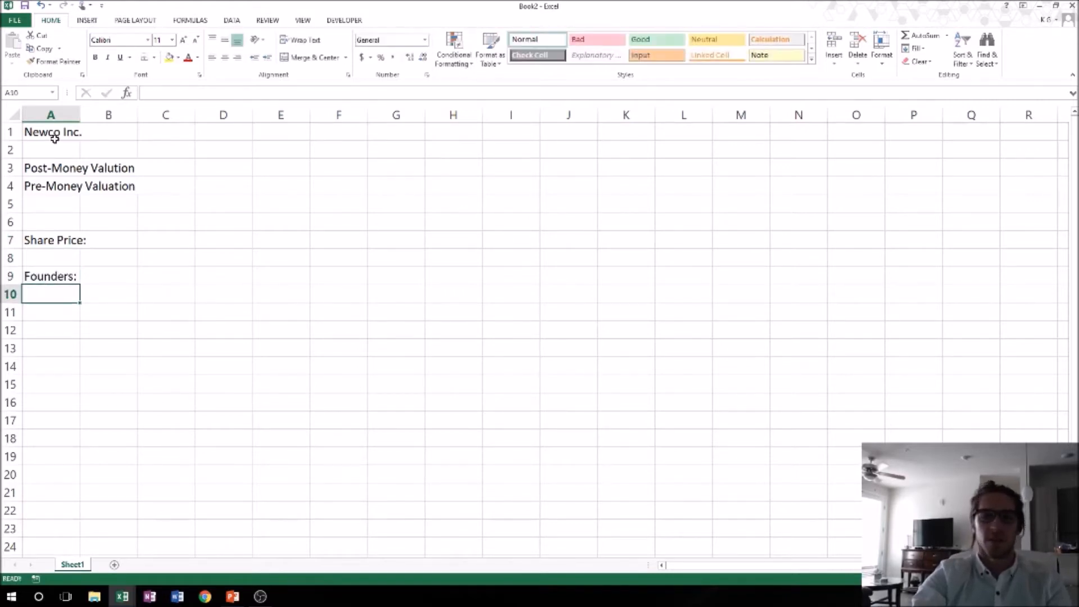
type("CT")
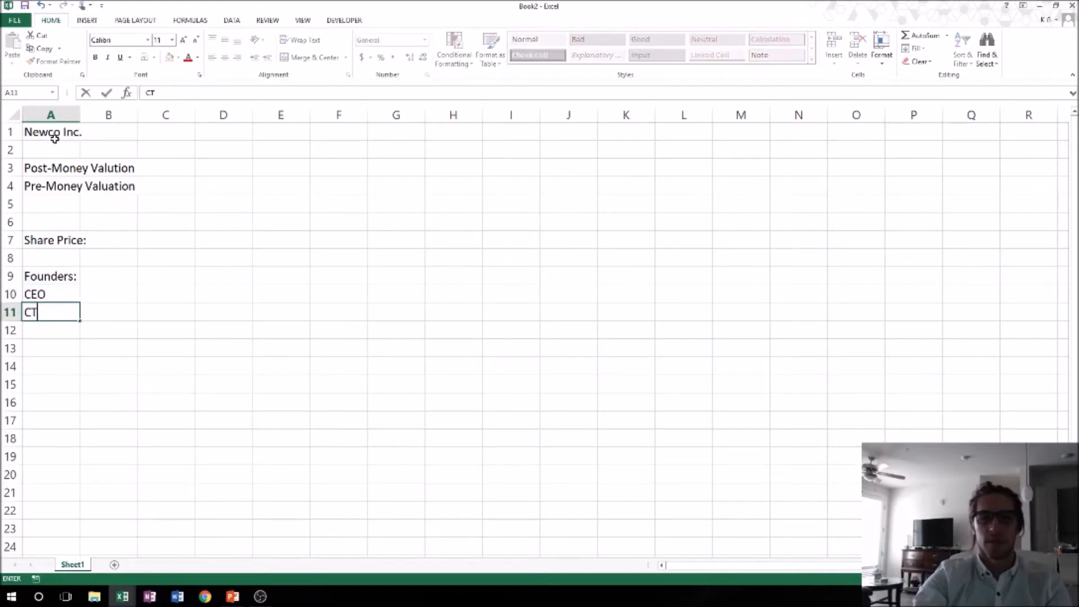
type("COO")
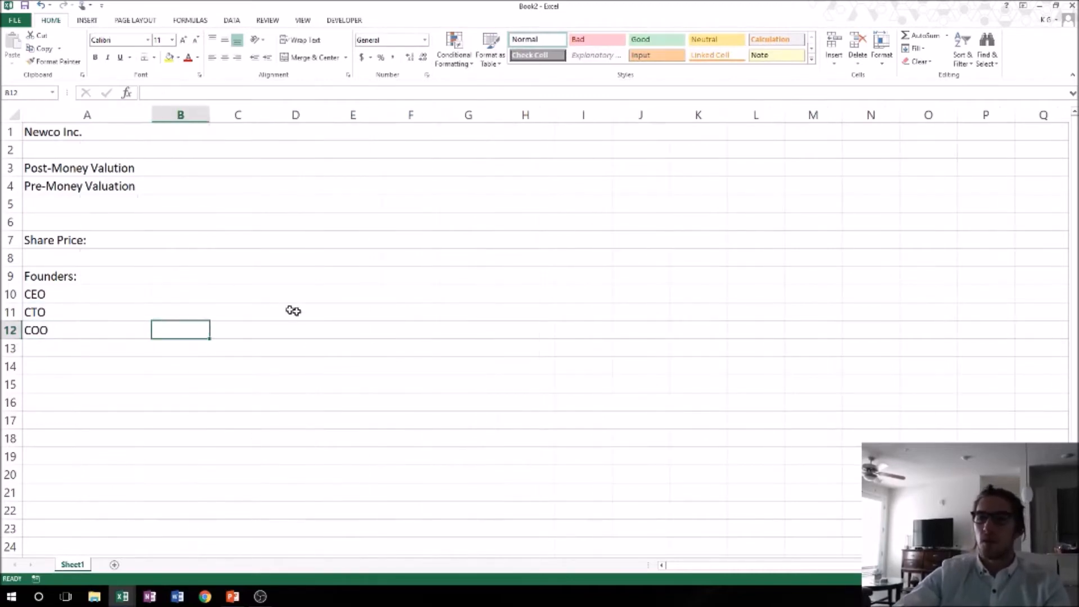
left_click(180, 239)
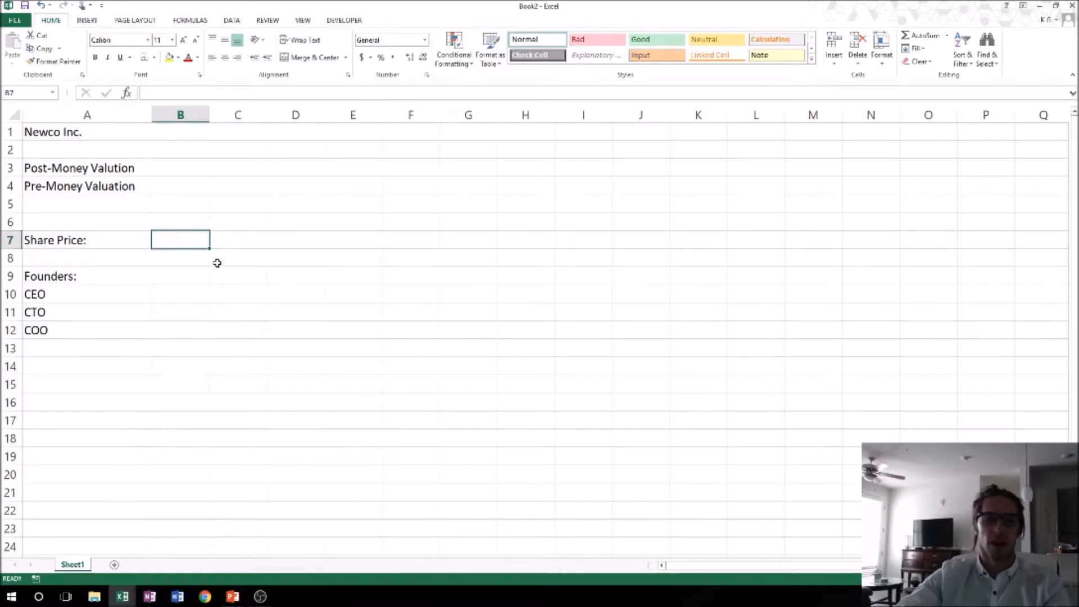
mouse_move(236, 570)
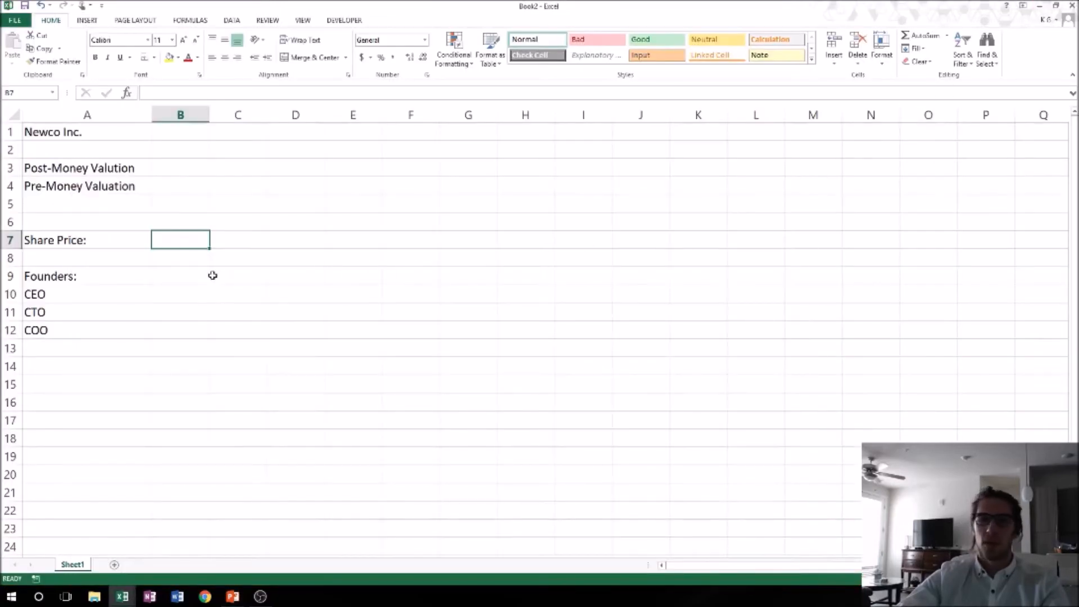
mouse_move(192, 260)
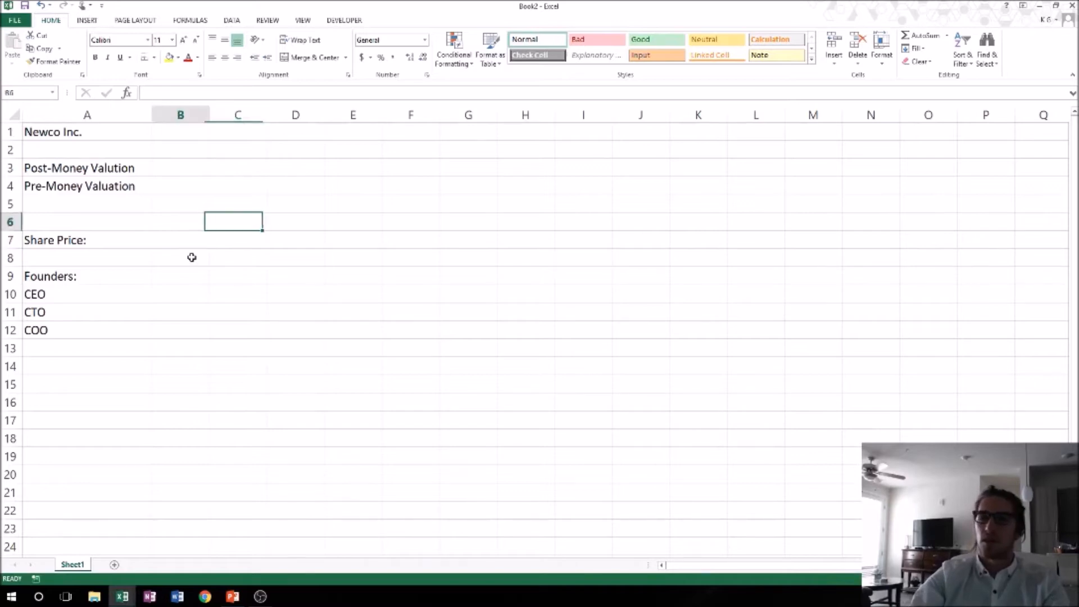
- Head column B 'Common' and give CEO, CTO and COO 333,333.33 shares each
type("Com")
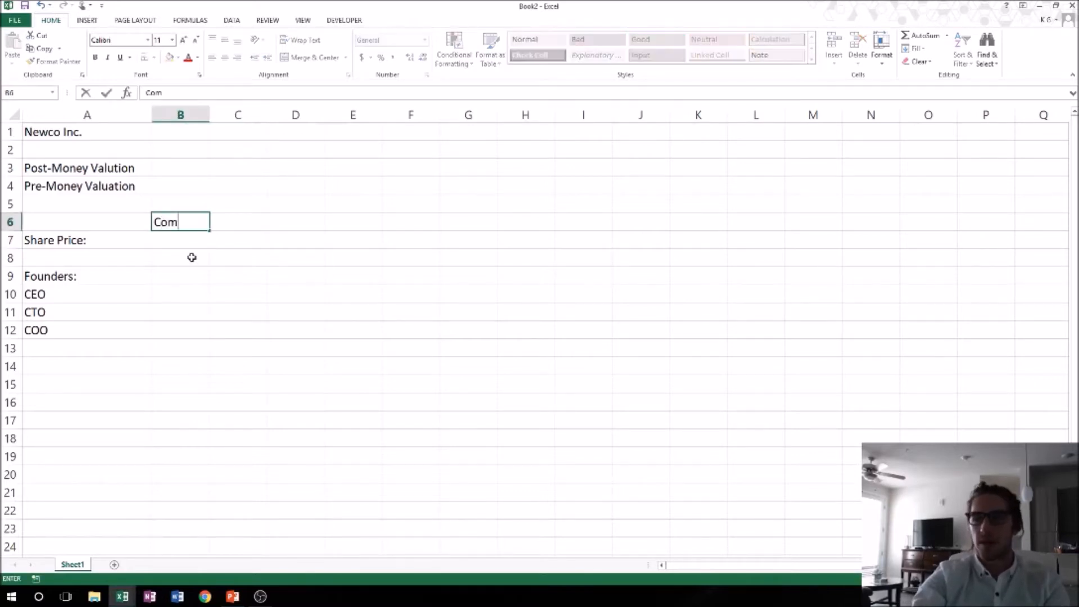
key("enter")
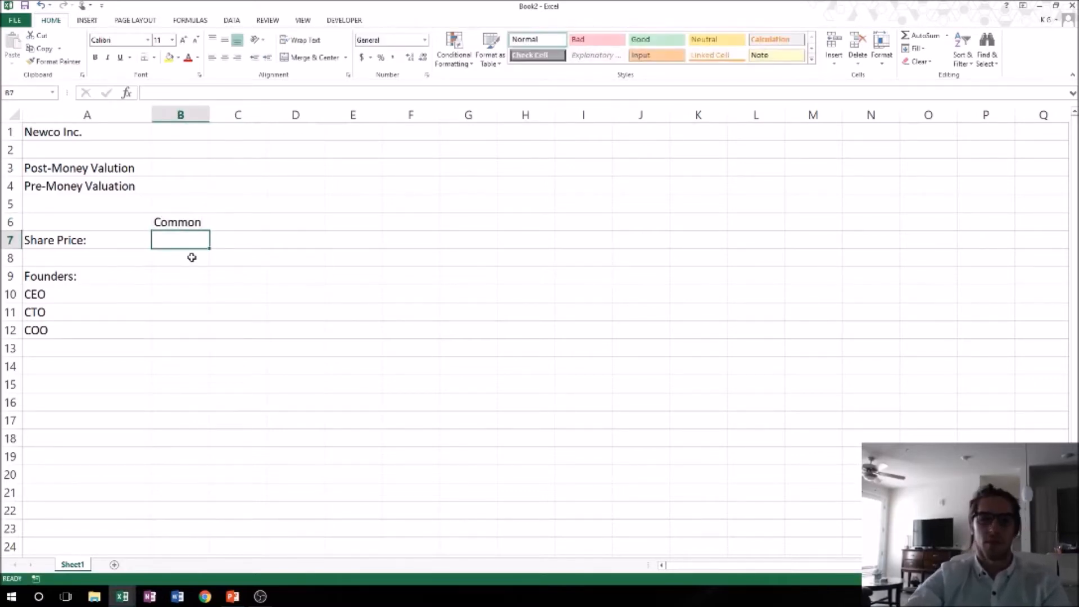
left_click(180, 276)
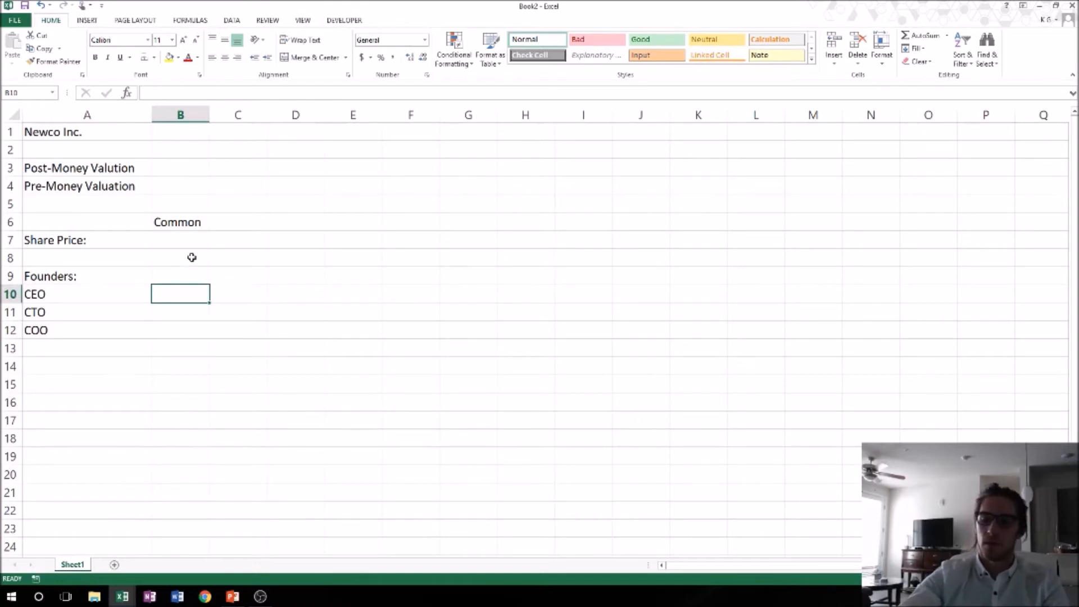
type("333")
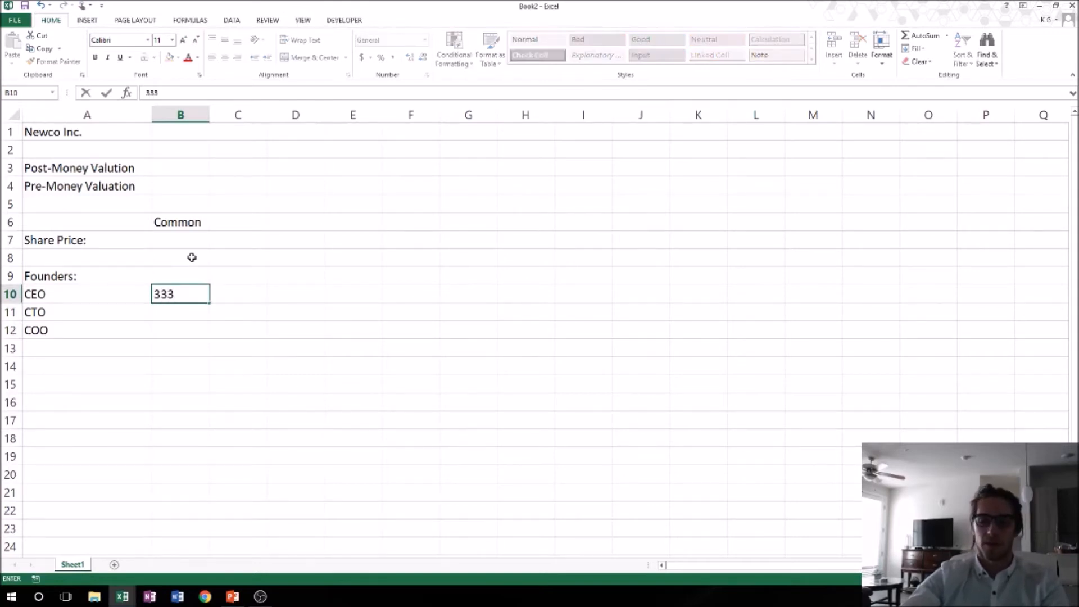
type(",333.33")
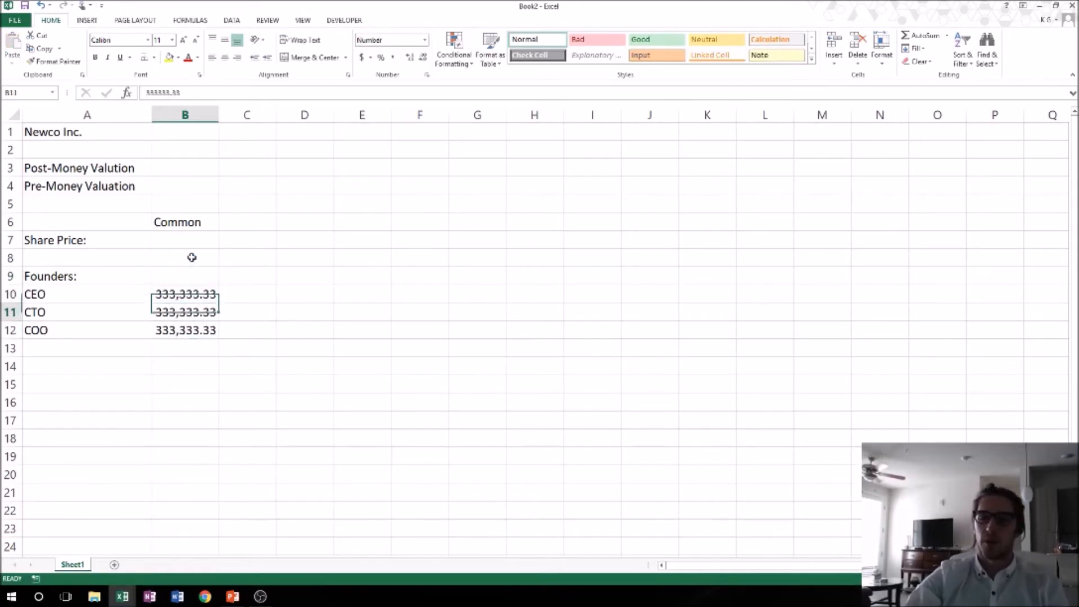
left_click(184, 330)
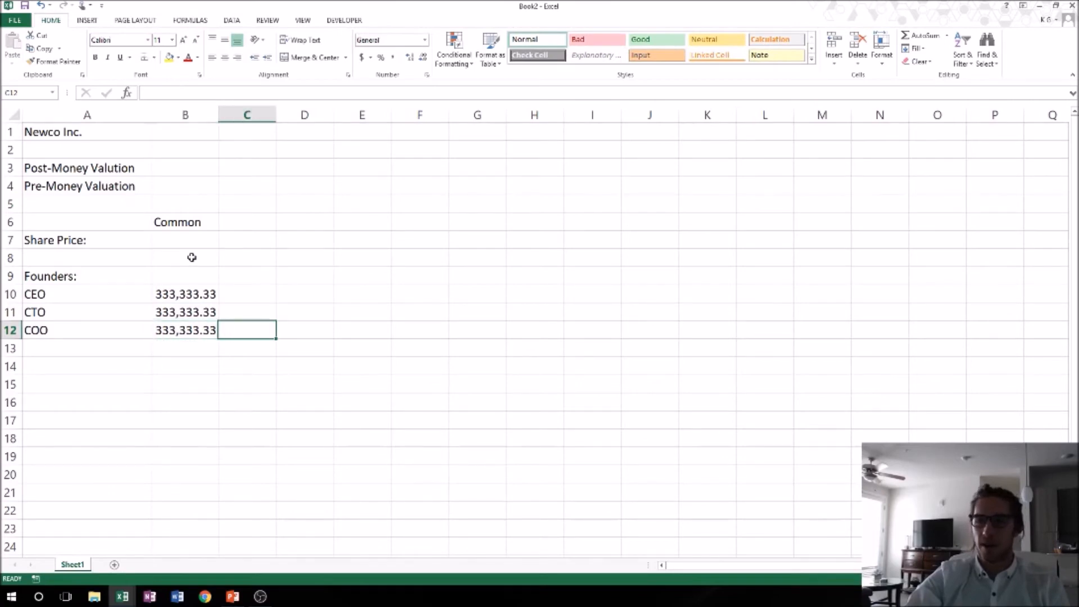
left_click(304, 294)
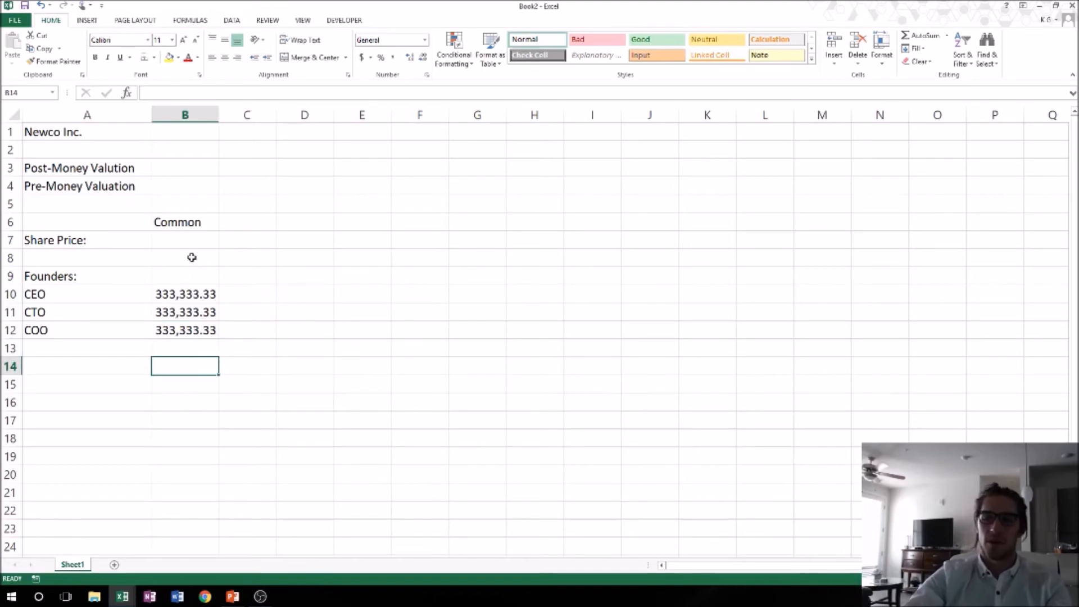
- Total B10:B12 with SUM, raise the CEO's shares to 333,333.34, and widen column B
type("+SUM(")
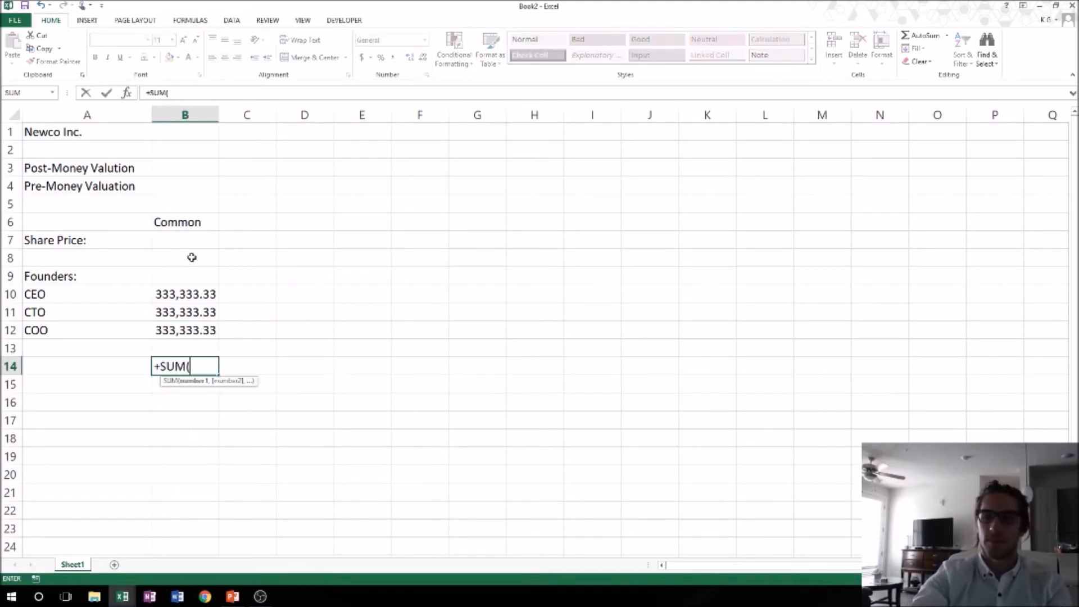
left_click_drag(185, 294, 184, 329)
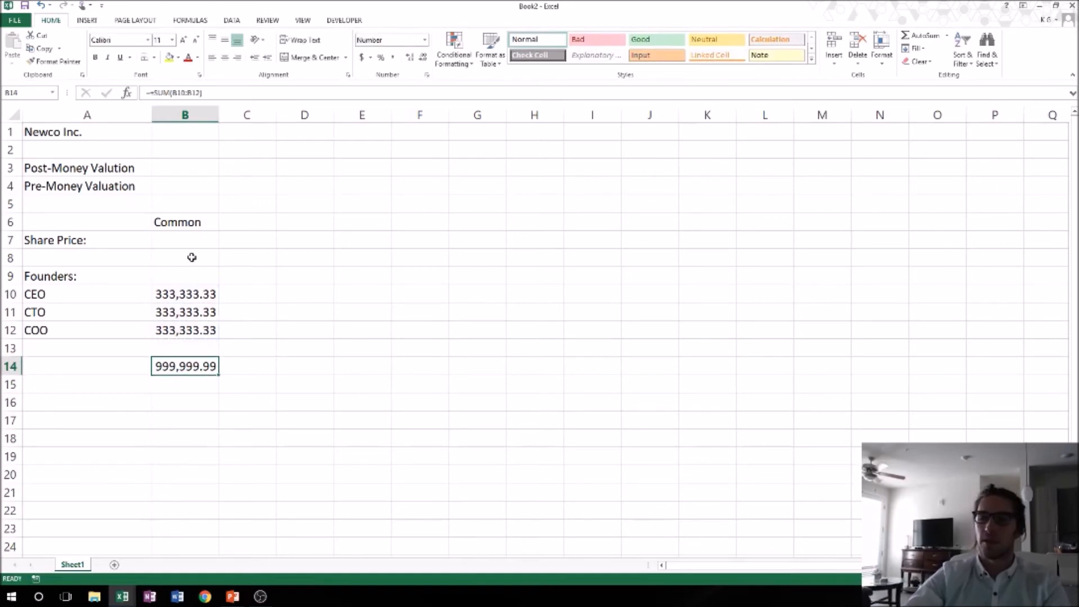
left_click(184, 294)
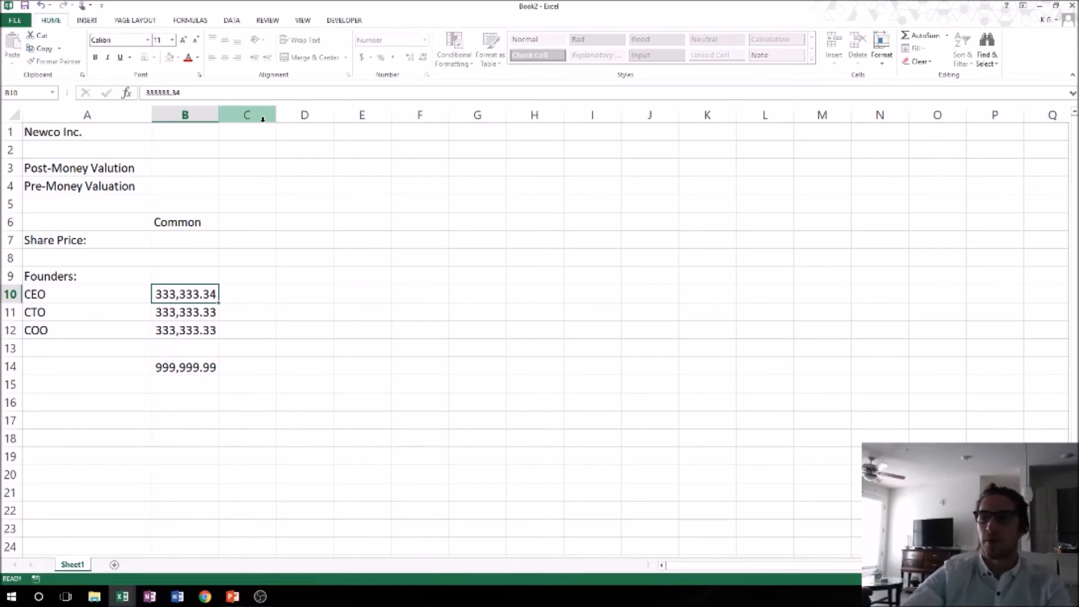
left_click(185, 366)
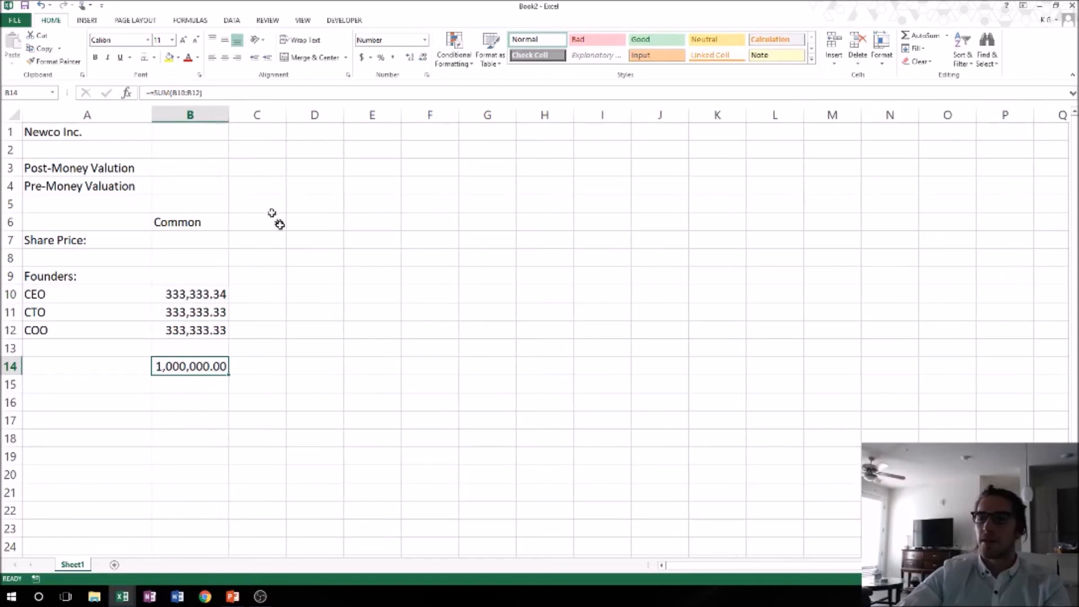
left_click(257, 294)
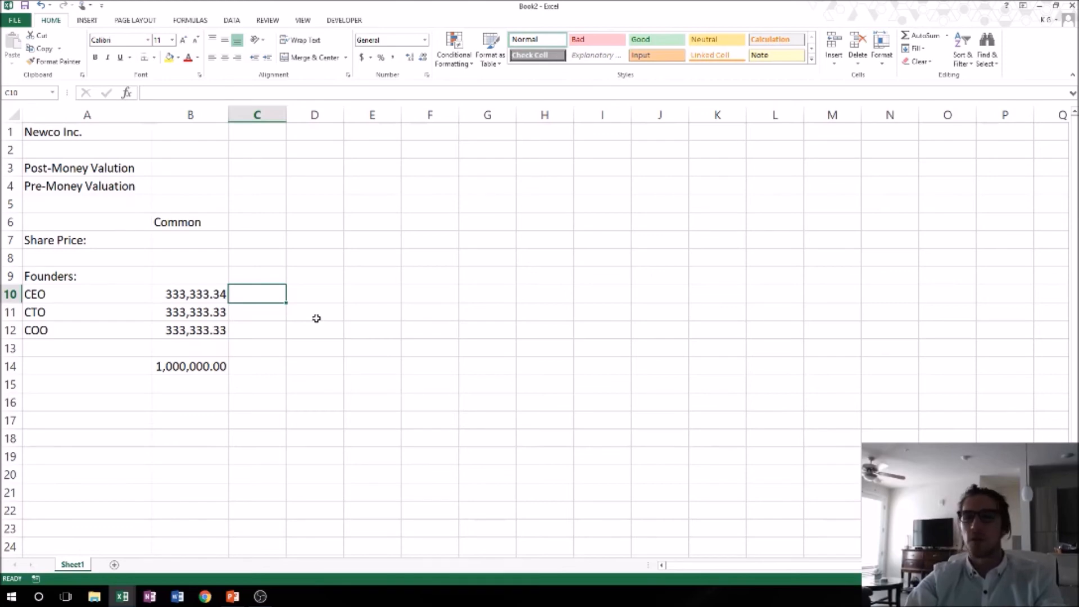
- Fill C10:C12 with =B10/$B$14 as two-decimal percentages, showing 33.33% each
type("+B10/C14")
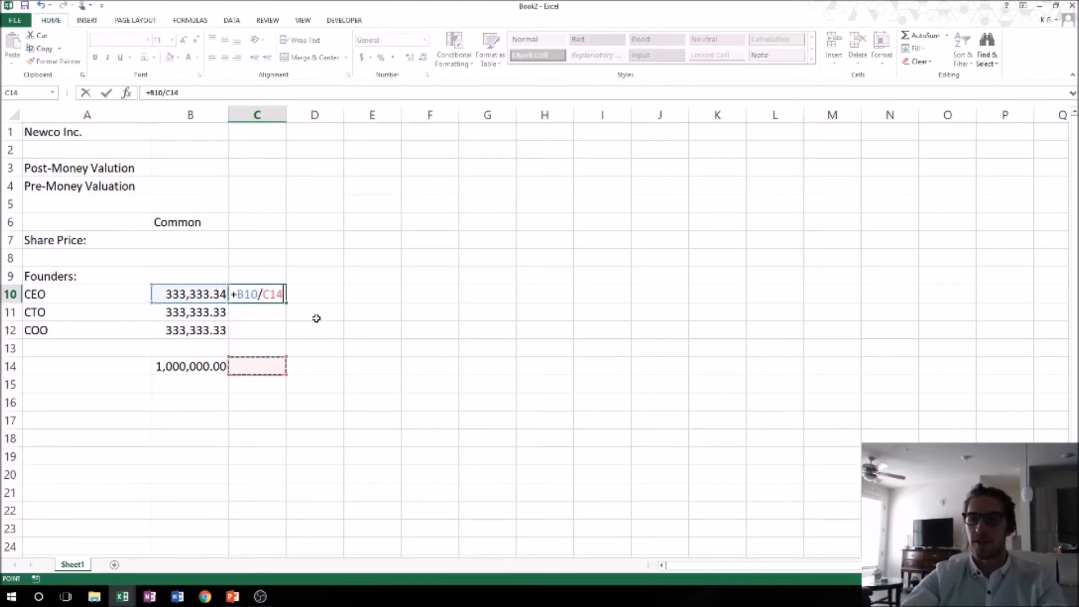
key("enter")
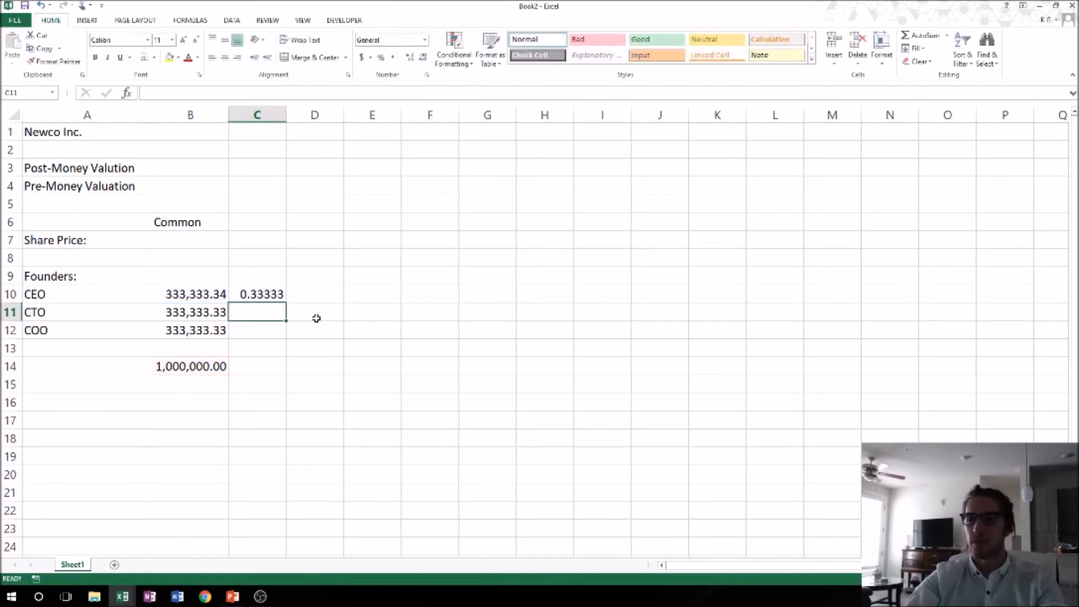
left_click(256, 294)
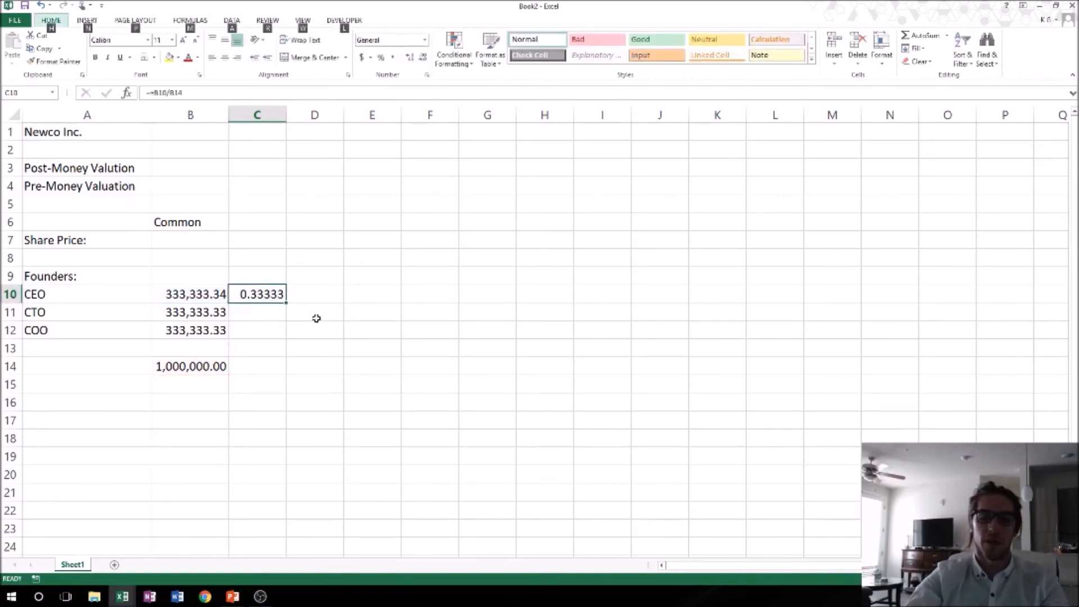
left_click(362, 56)
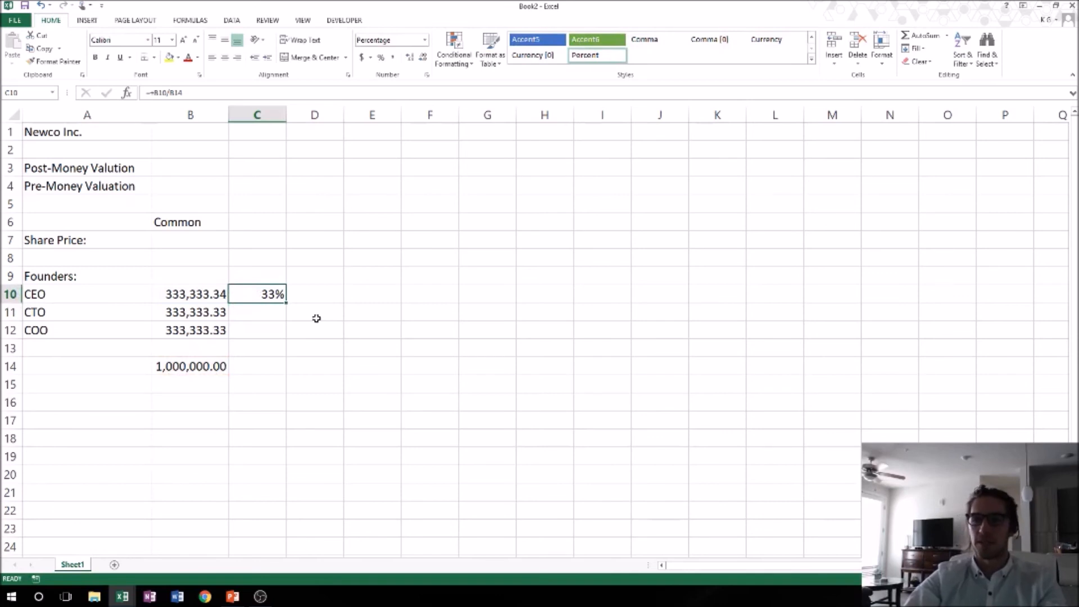
left_click(410, 57)
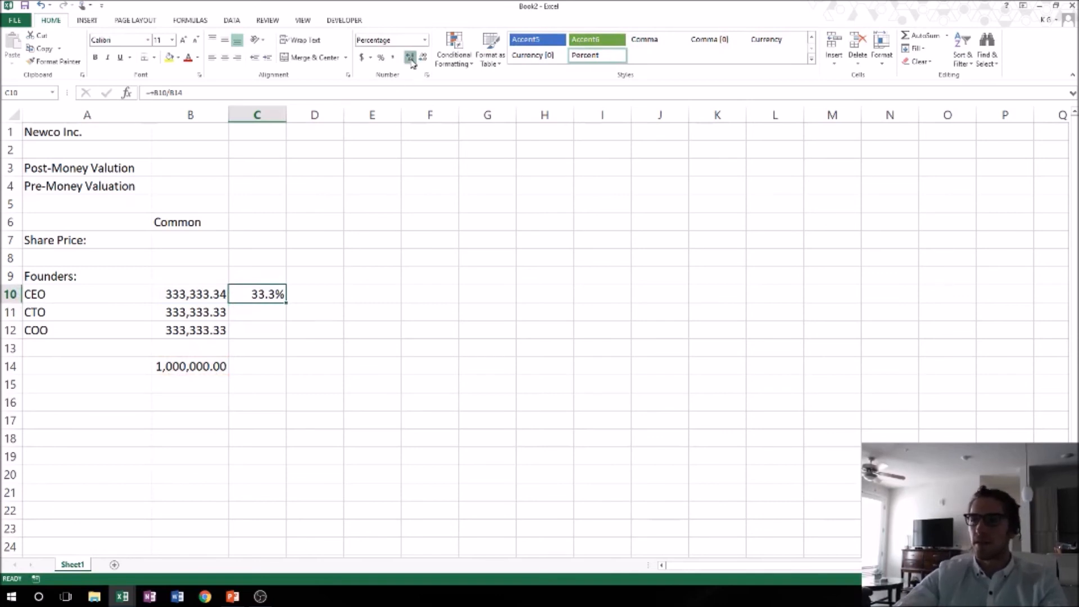
left_click(408, 57)
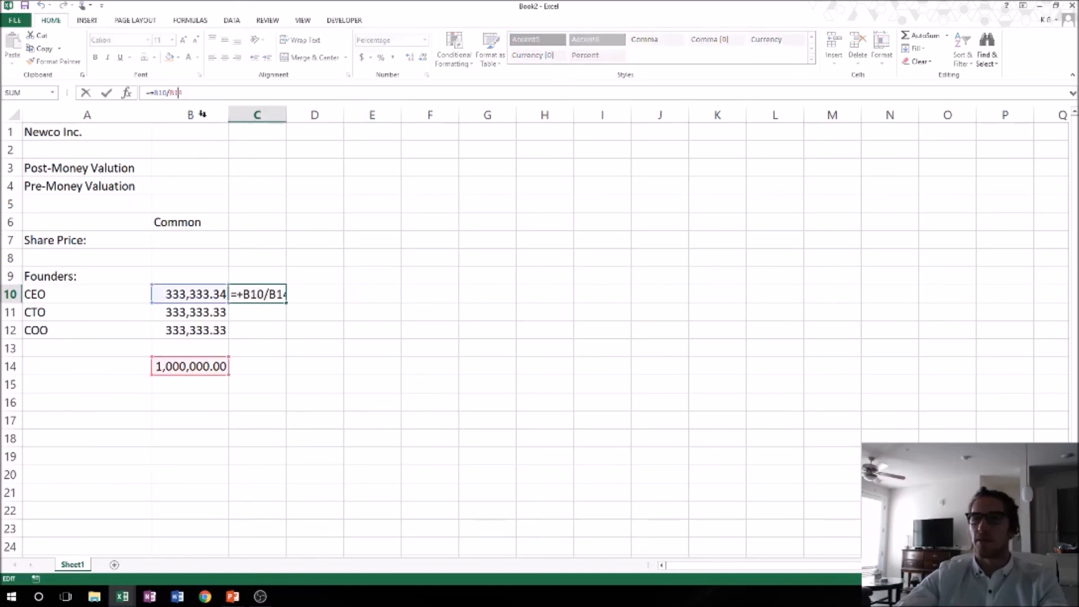
key("f4")
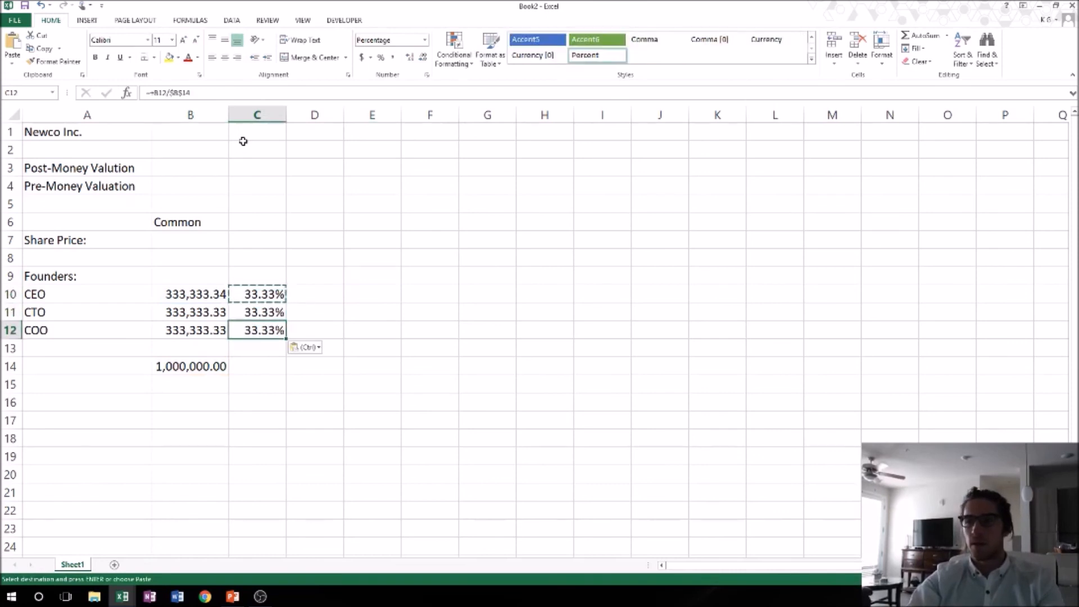
key("Escape")
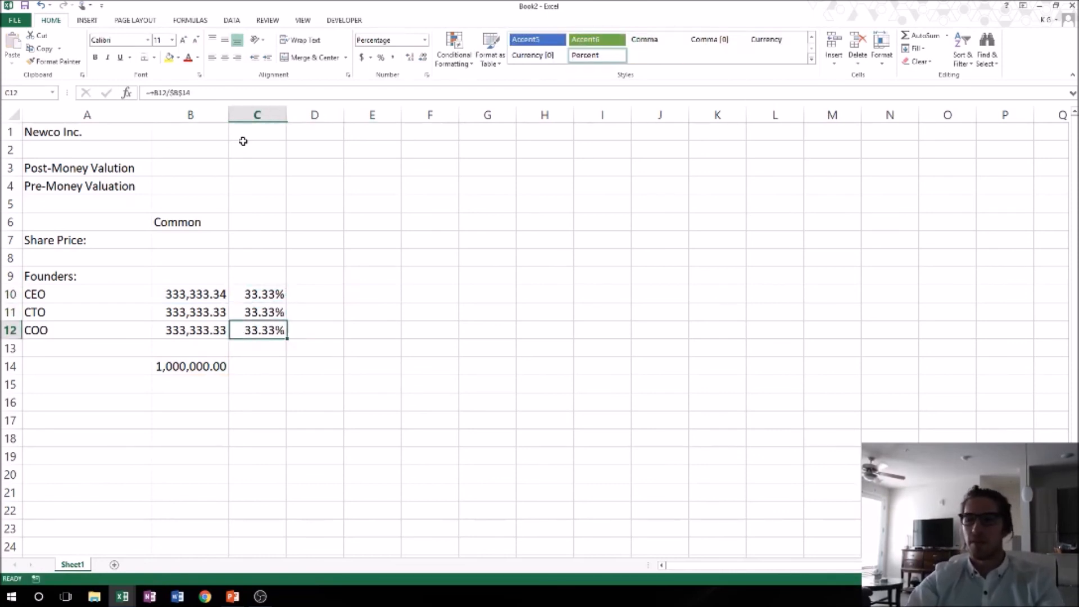
double_click(256, 330)
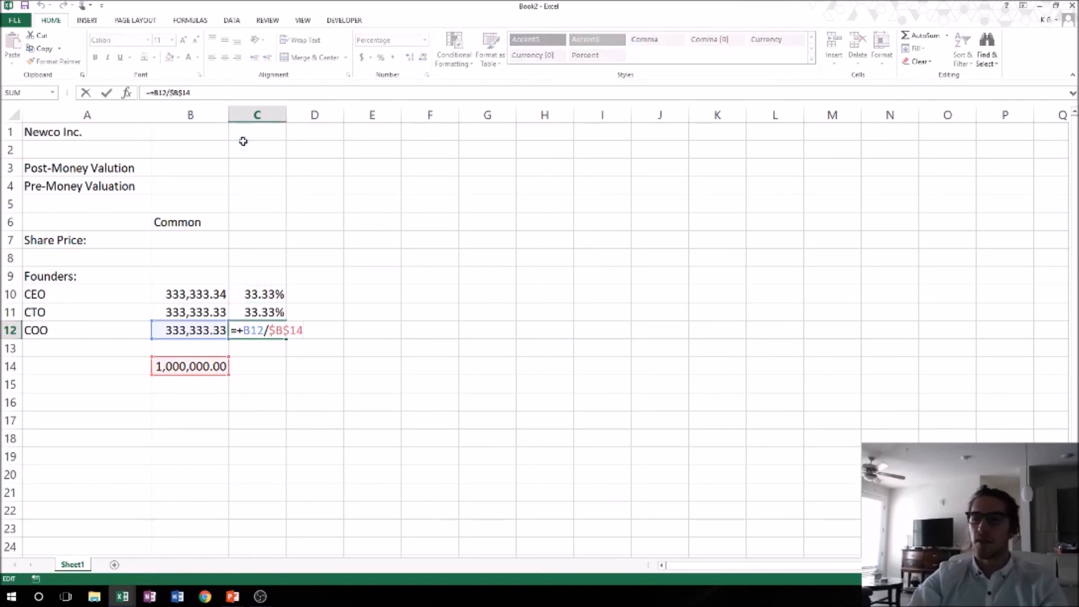